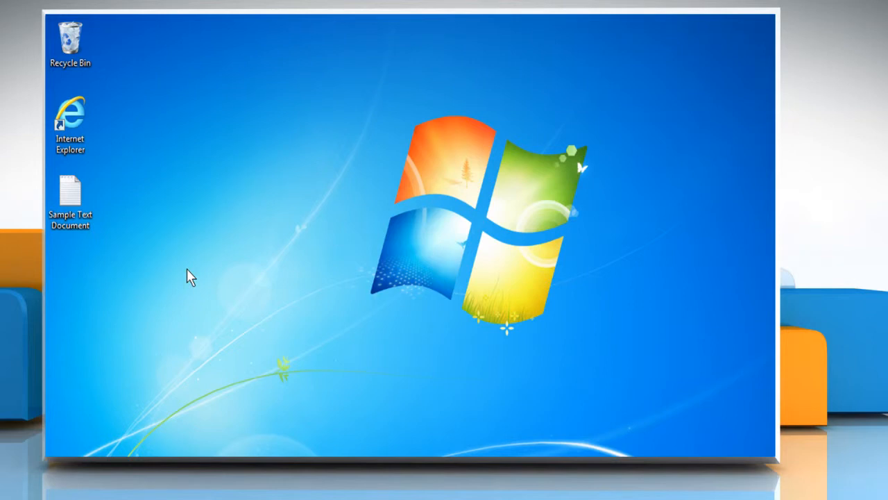
- Open the Sample Text Document from the desktop in Notepad via its context menu
right_click(69, 197)
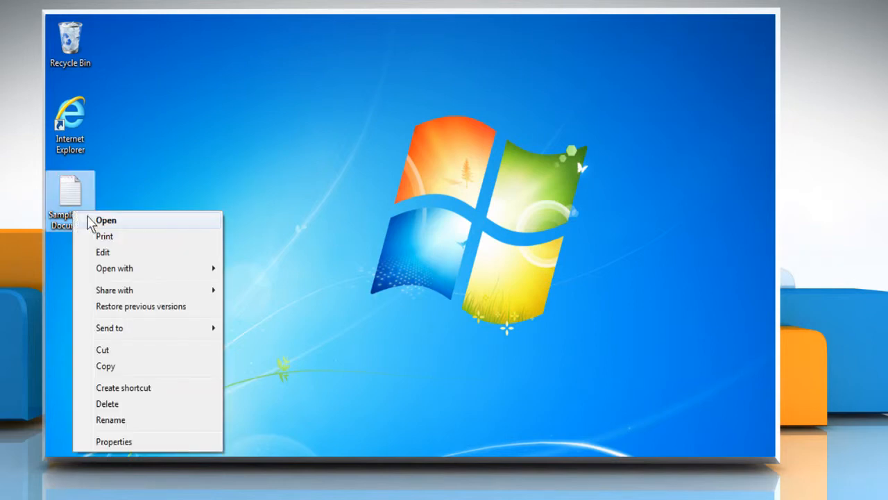
left_click(105, 219)
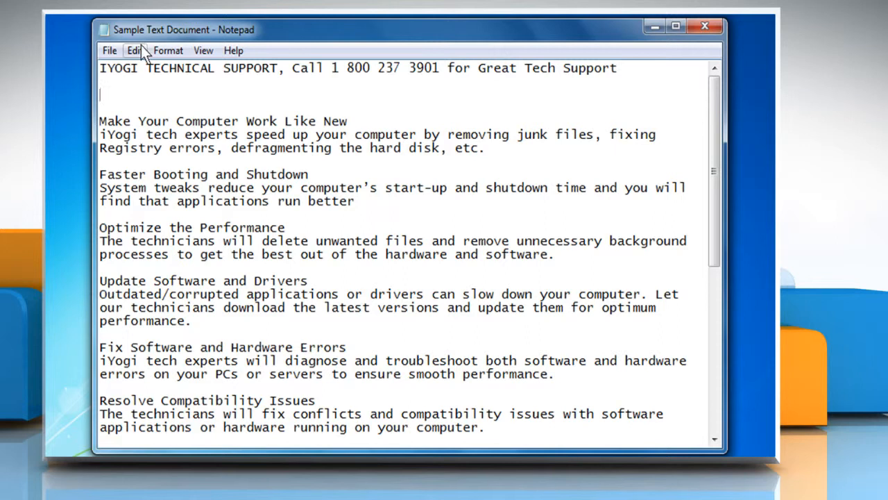
- Insert the current time and date on the blank line under the heading using Edit > Time/Date
left_click(135, 50)
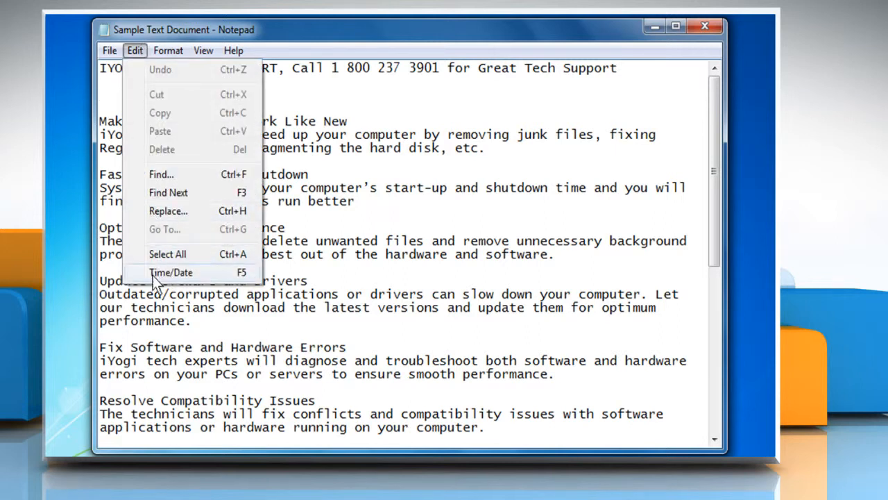
left_click(170, 272)
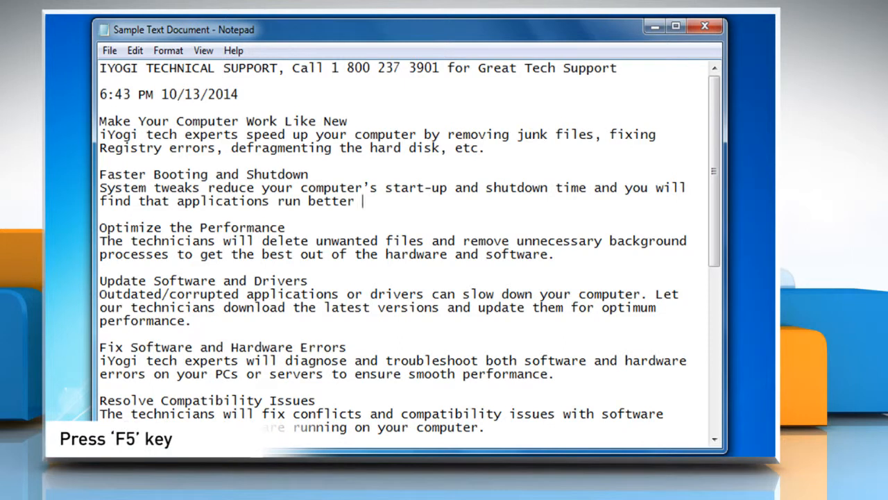
- Append the current time and date after 'run better' with F5
key("f5")
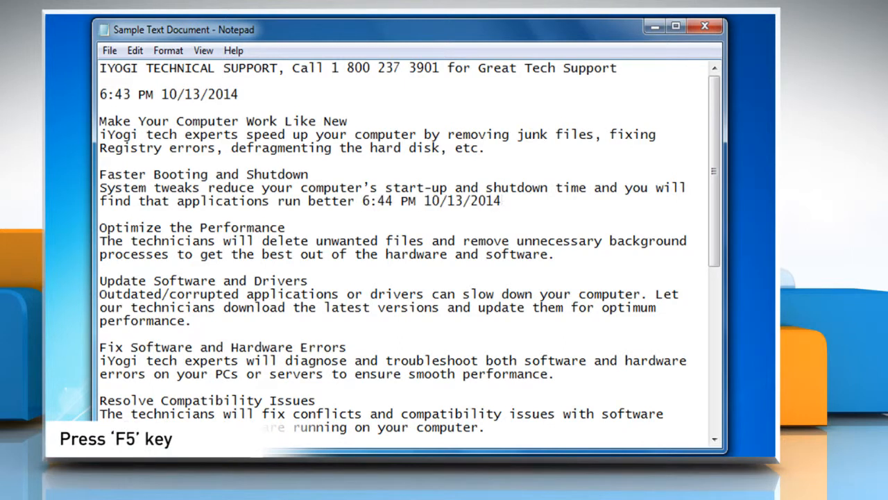
key("f5")
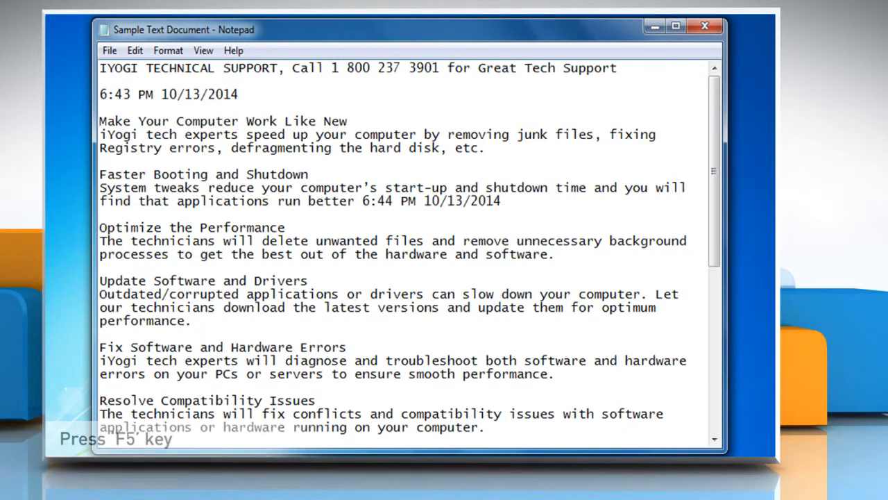
key("f5")
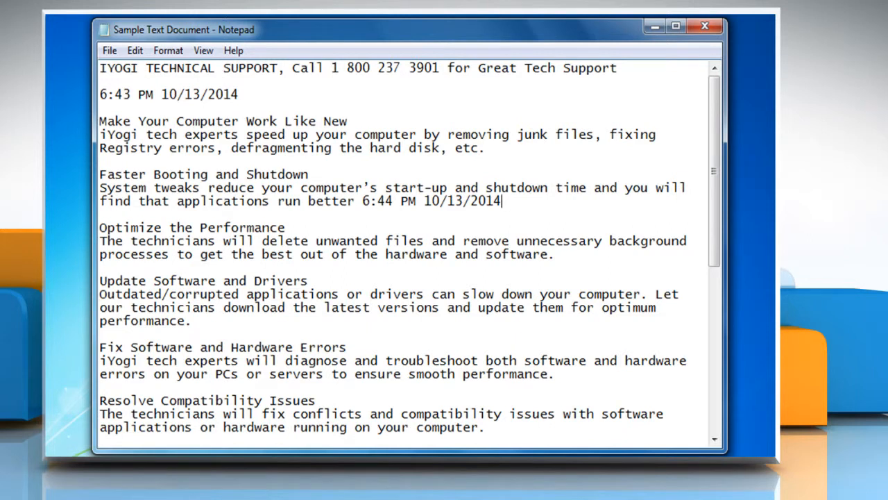